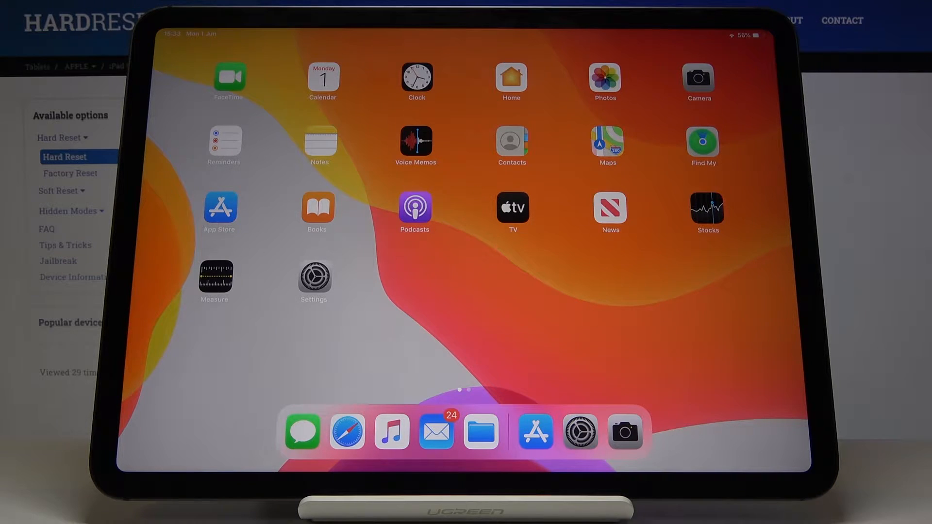
Open the Settings app to reach the Wallpaper page with current previews
{"action": "left_click", "coordinate": [313, 277]}
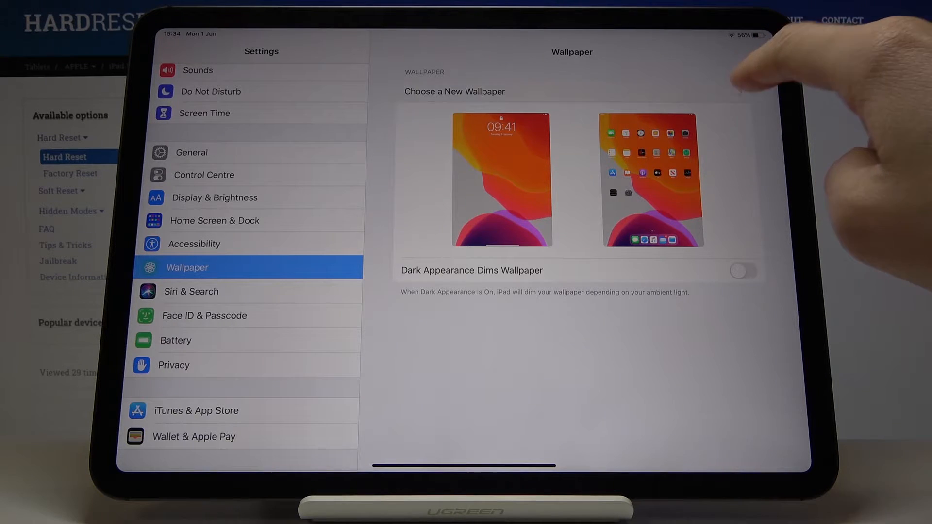
Choose a new wallpaper and browse the Stills collection of built-in images
{"action": "left_click", "coordinate": [502, 179]}
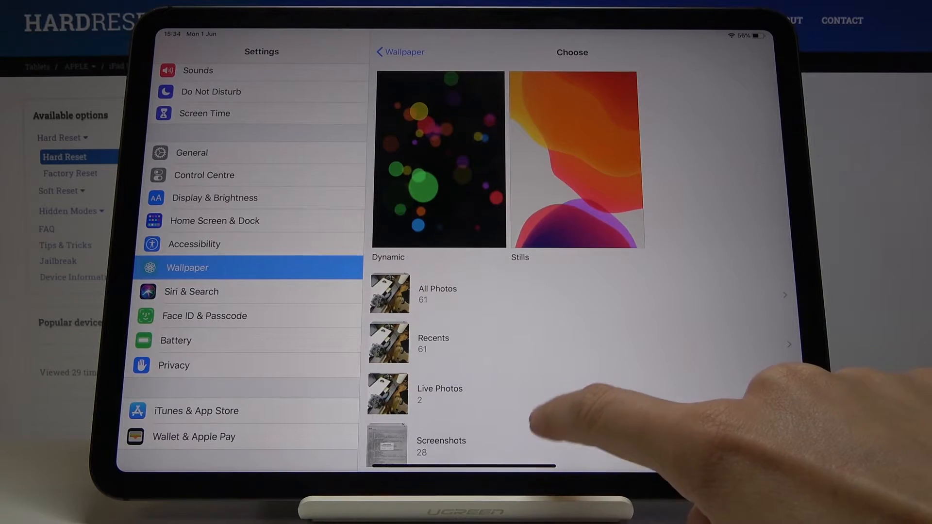
{"action": "scroll", "scroll_direction": "down", "scroll_amount": 3}
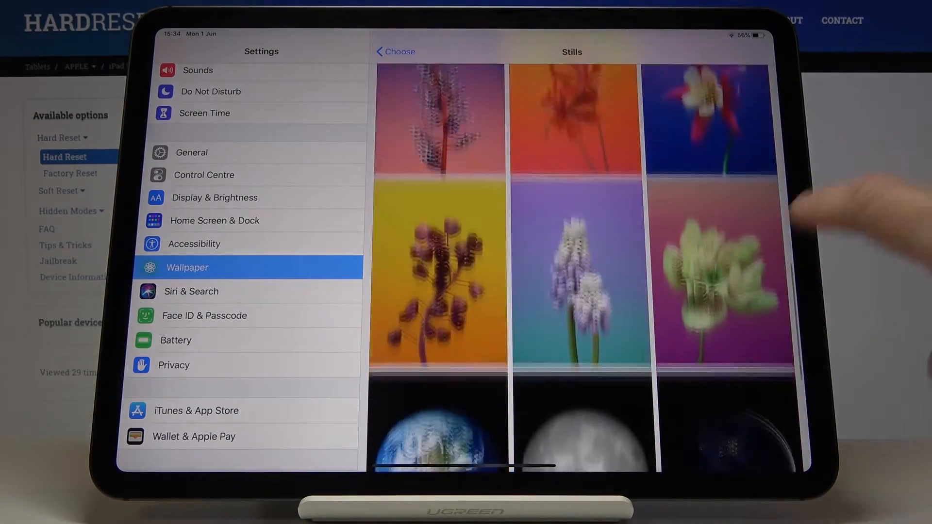
Scroll through the Stills grid to the blue-green abstract wallpaper preview
{"action": "scroll", "scroll_direction": "down", "scroll_amount": 3}
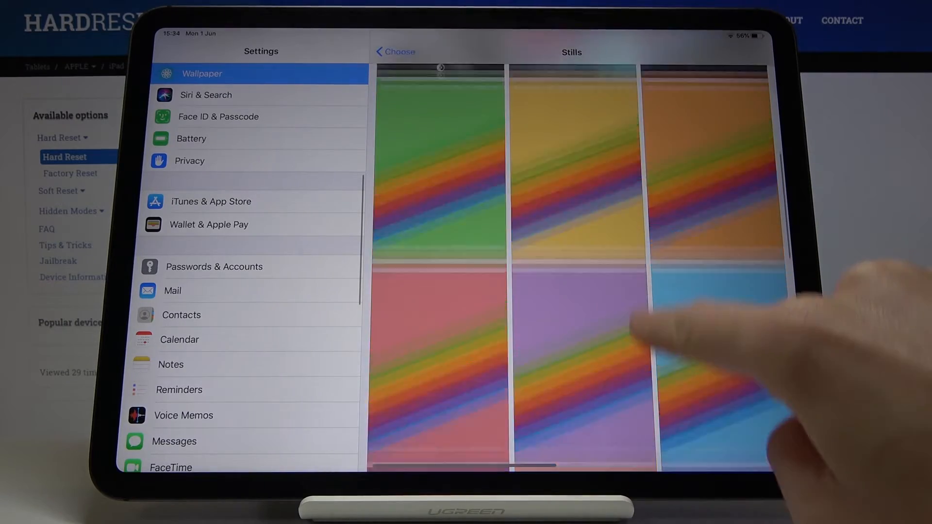
{"action": "scroll", "scroll_direction": "down", "scroll_amount": 3}
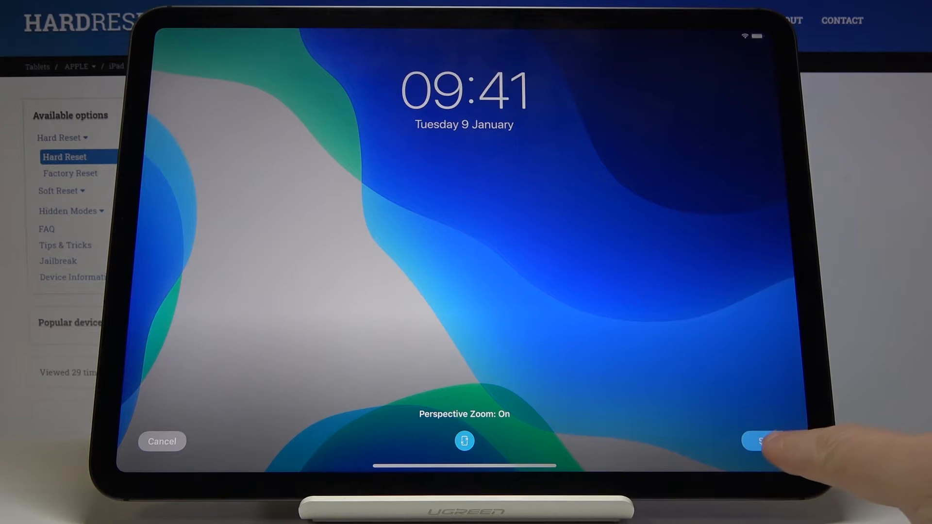
Set the blue-green still as wallpaper using Set Both
{"action": "left_click", "coordinate": [765, 442]}
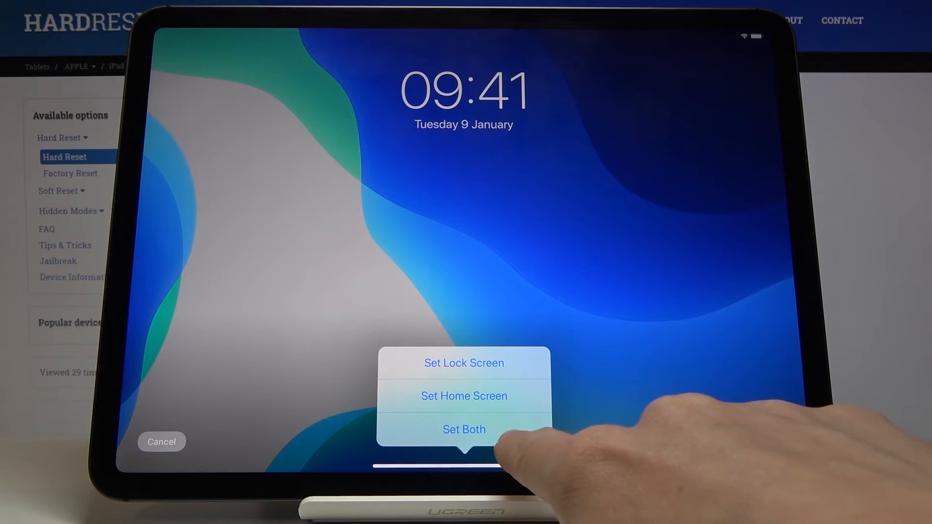
{"action": "left_click", "coordinate": [464, 429]}
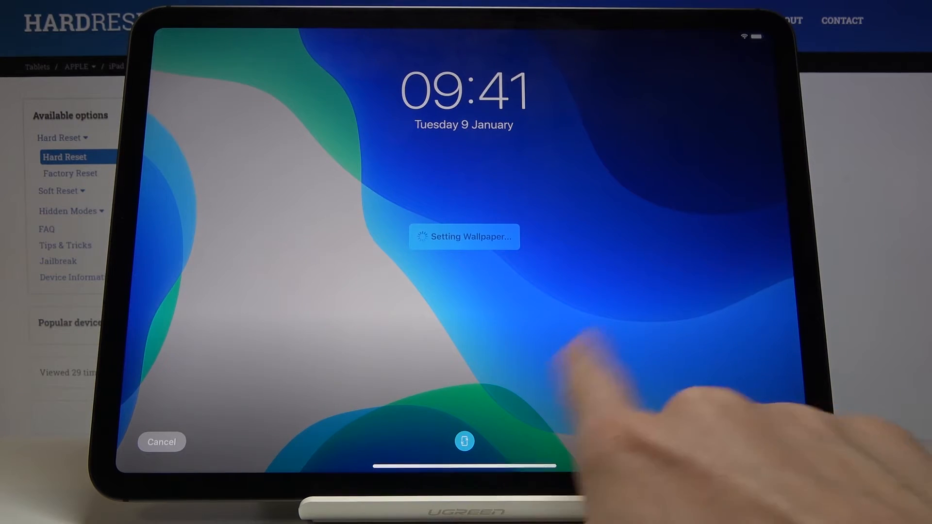